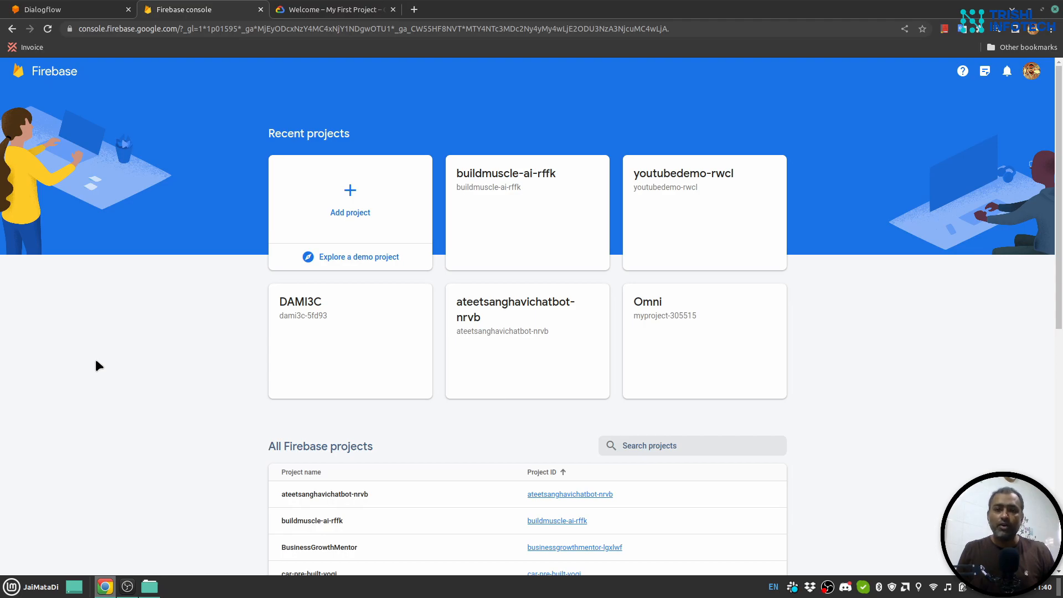
mouse_move(62, 368)
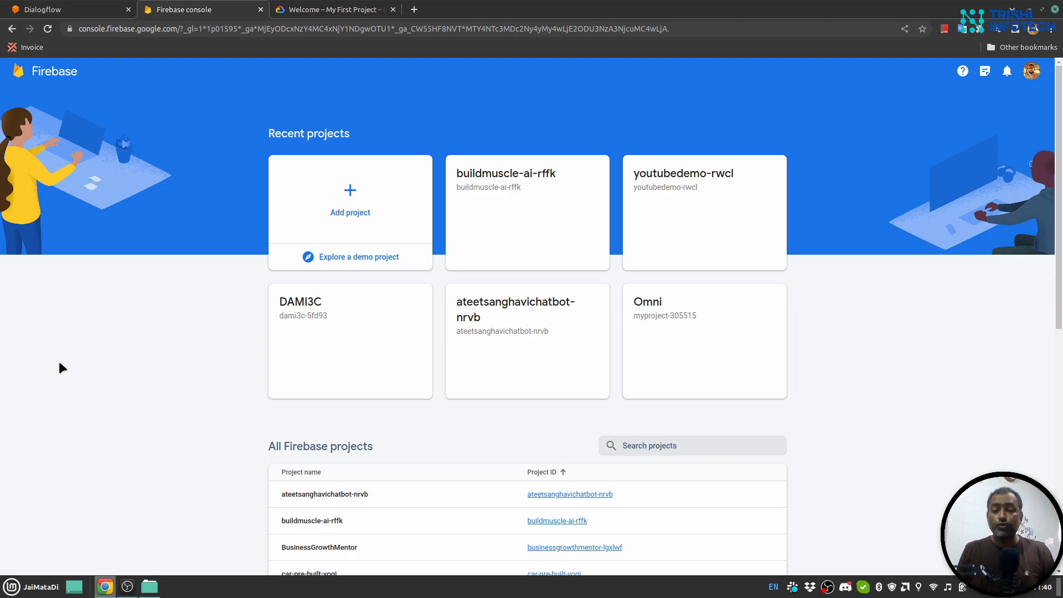
mouse_move(66, 366)
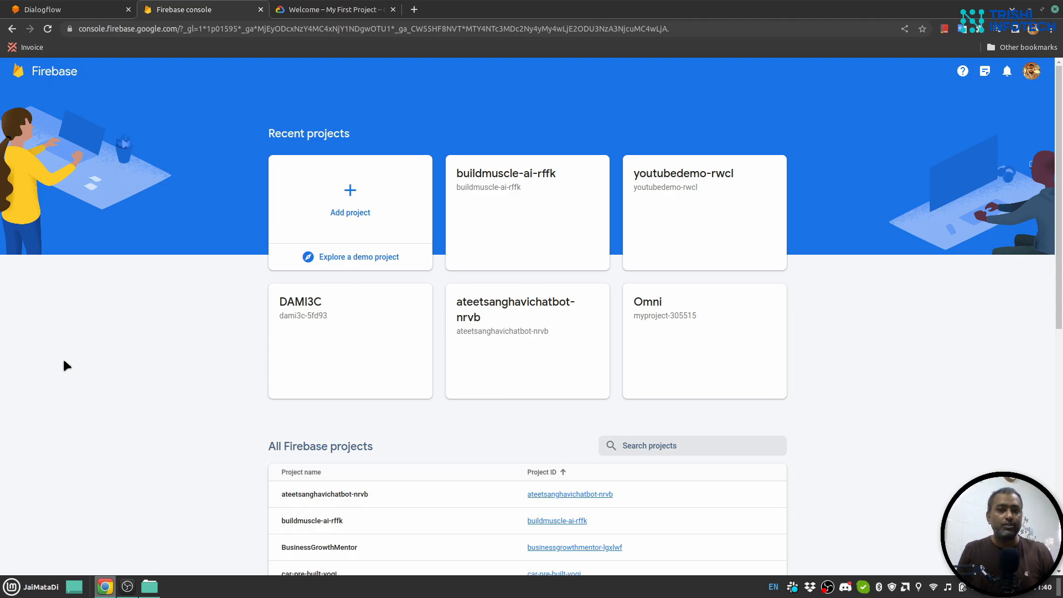
mouse_move(42, 380)
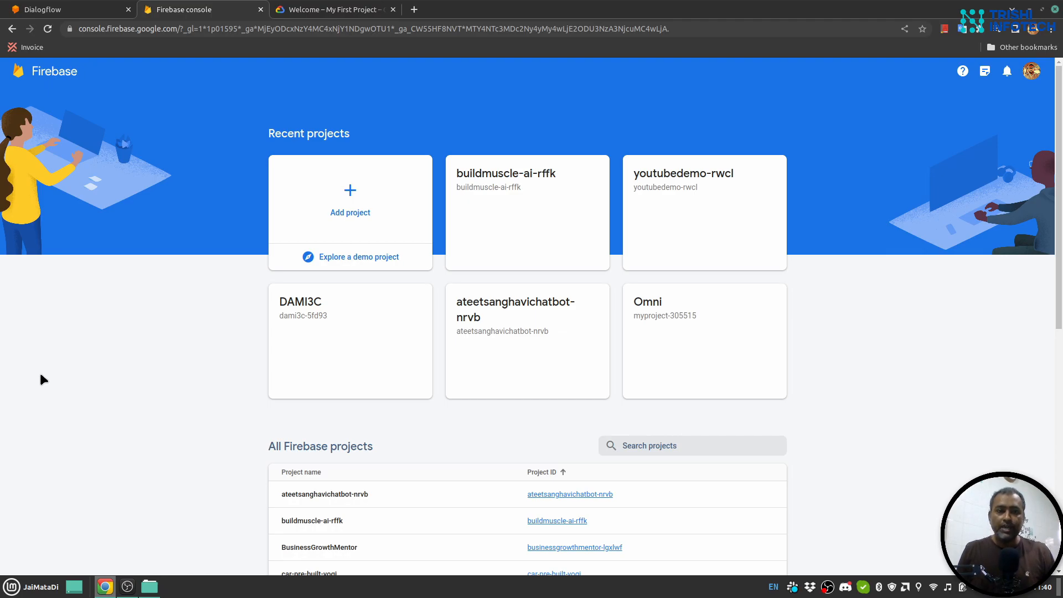
mouse_move(122, 179)
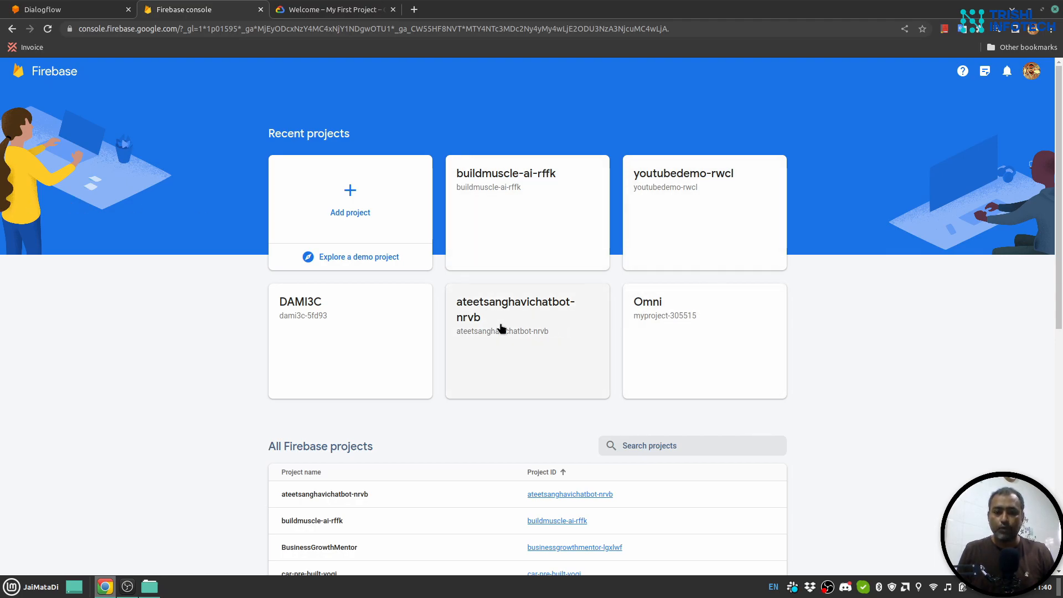
mouse_move(130, 300)
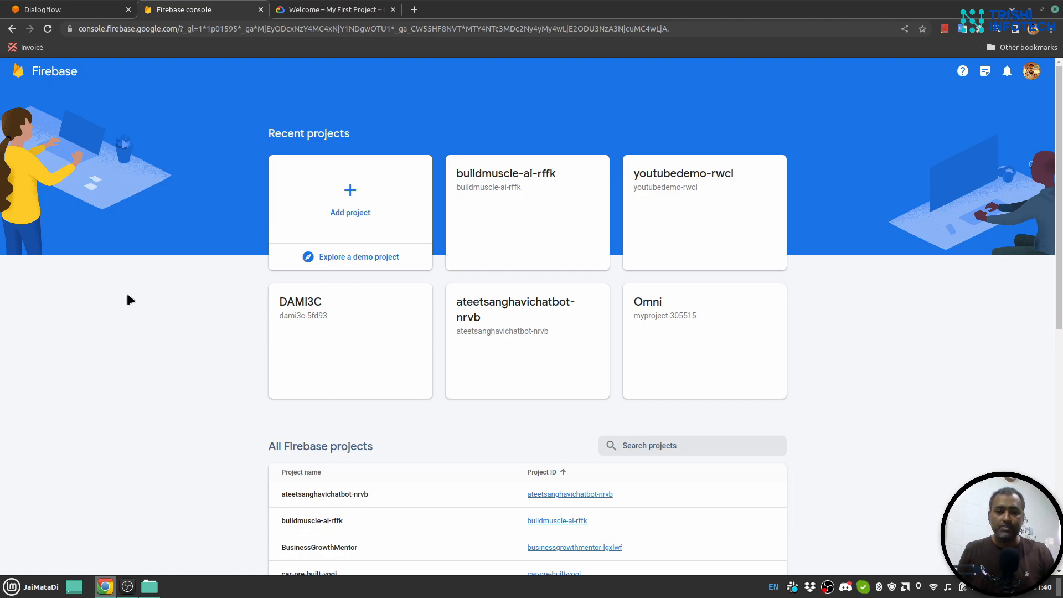
mouse_move(372, 215)
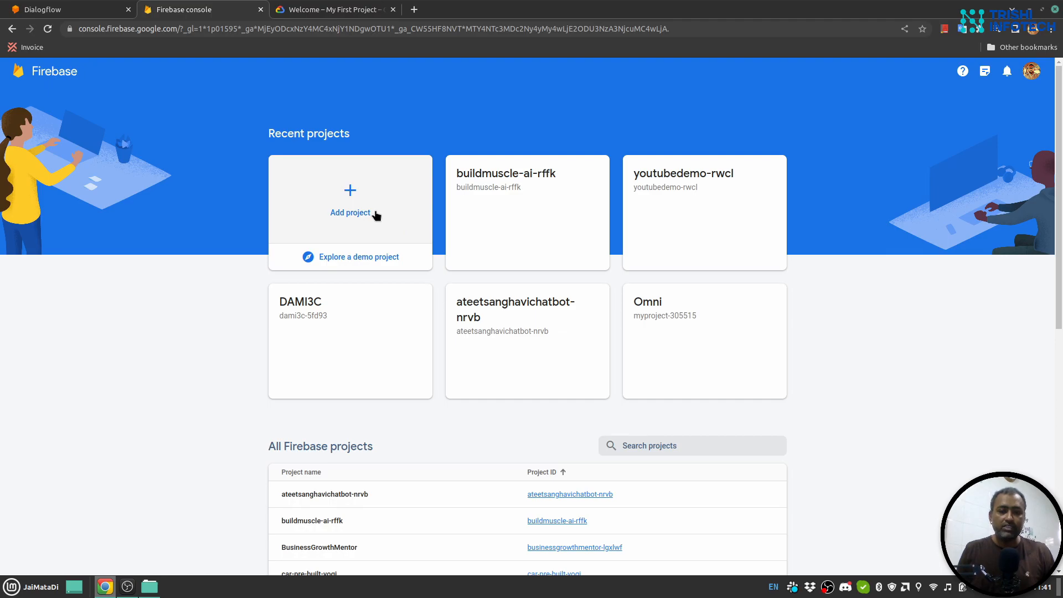
Step: Start a new Firebase project, abandon it, and view My First Project's Cloud welcome page
click(350, 212)
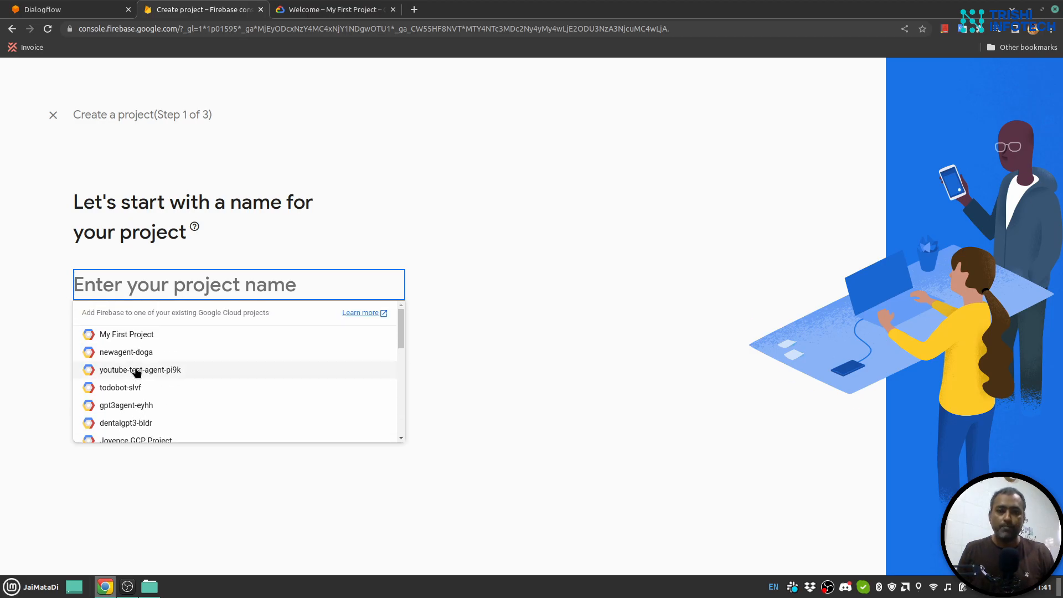
click(52, 115)
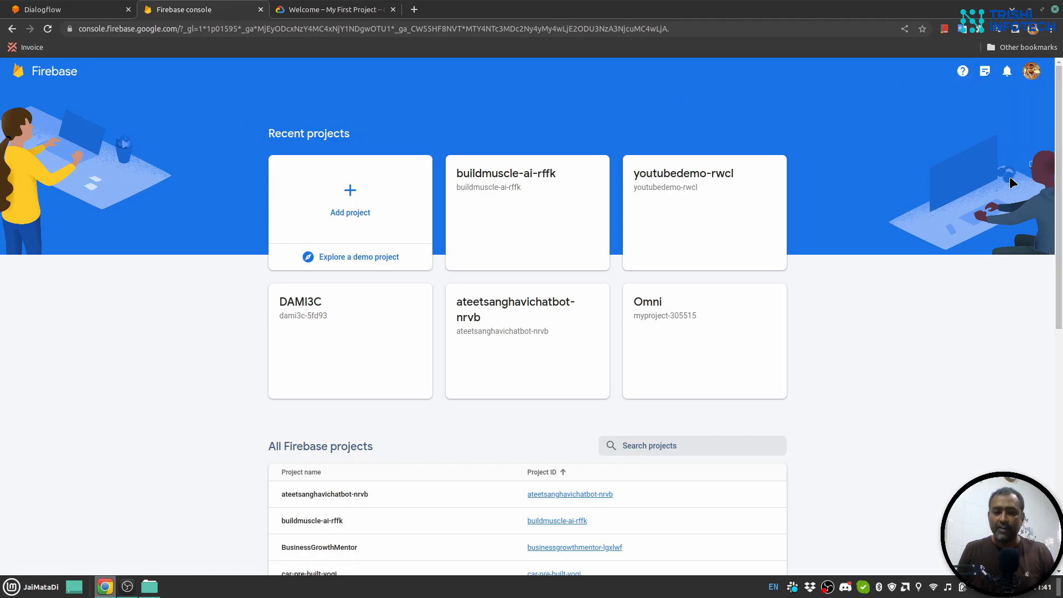
mouse_move(884, 216)
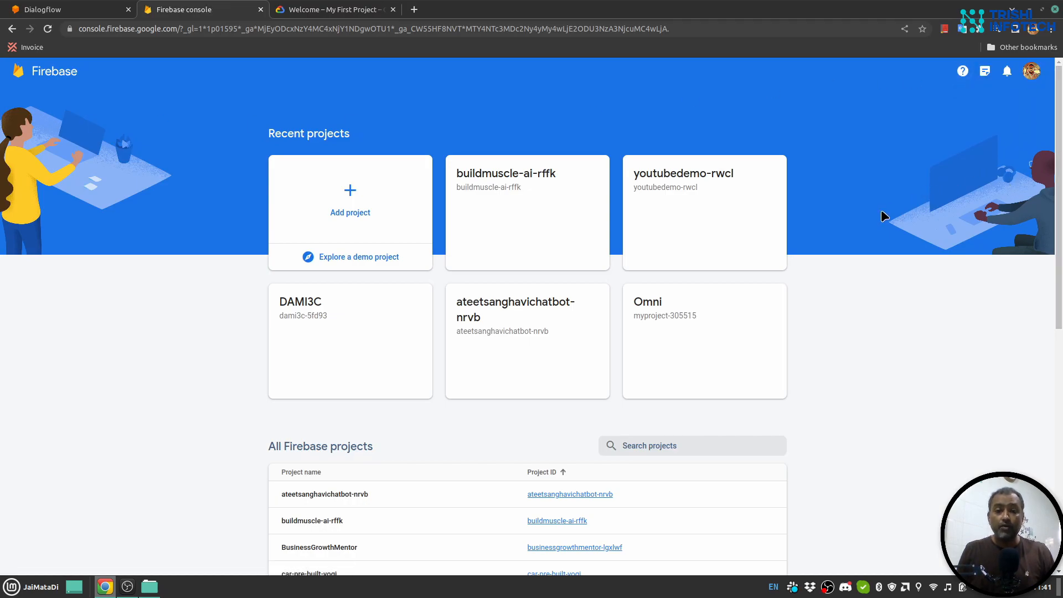
mouse_move(818, 229)
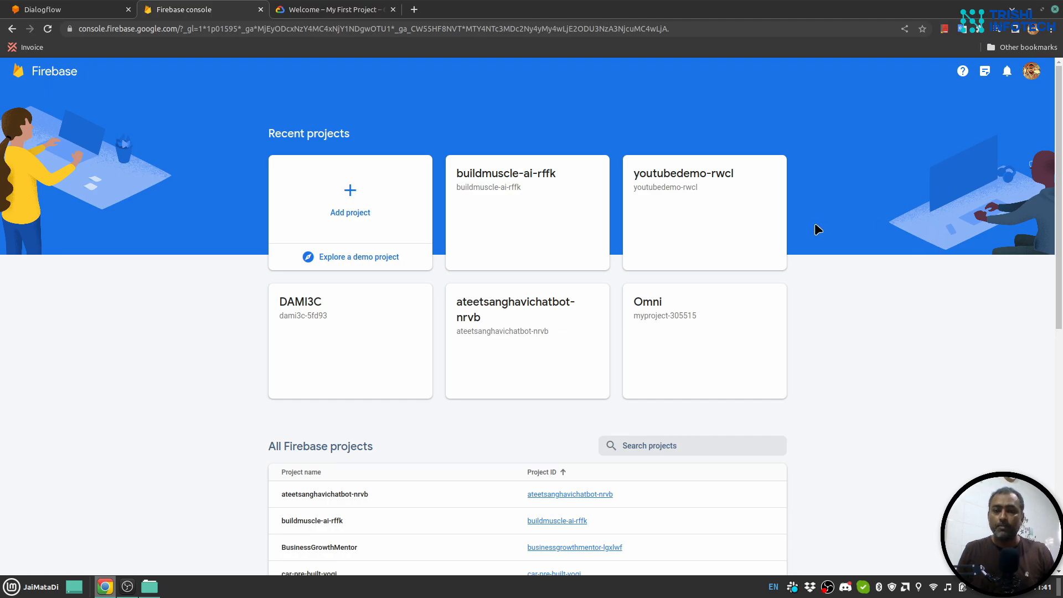
click(332, 9)
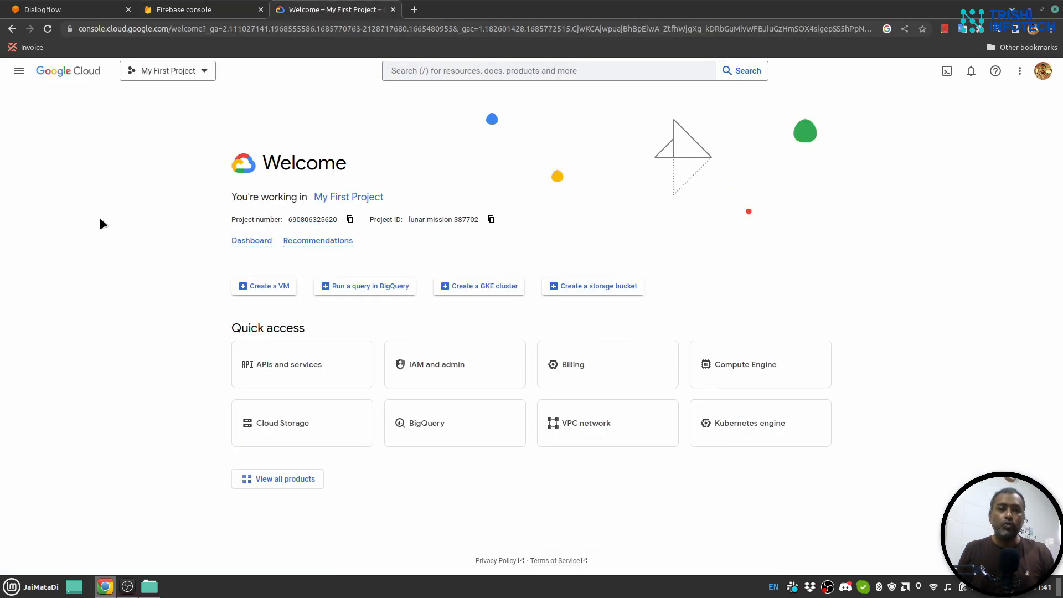
mouse_move(129, 224)
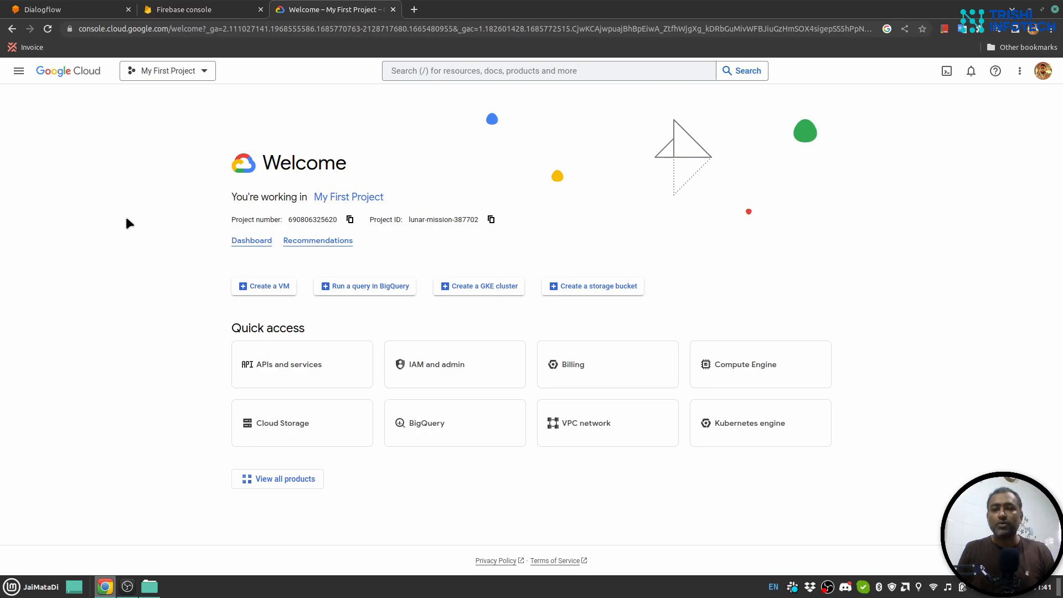
mouse_move(691, 222)
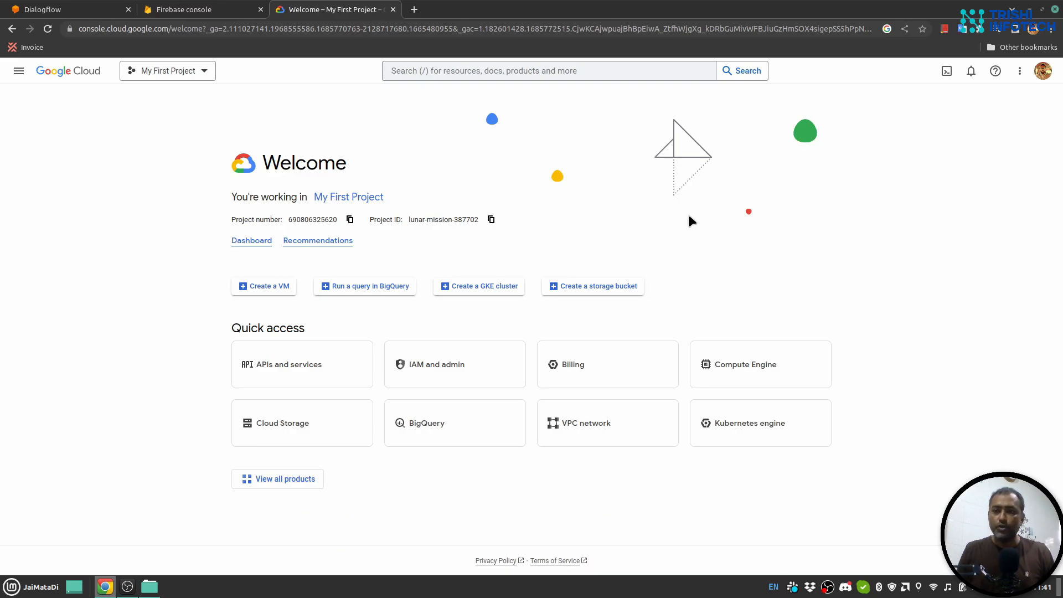
mouse_move(926, 223)
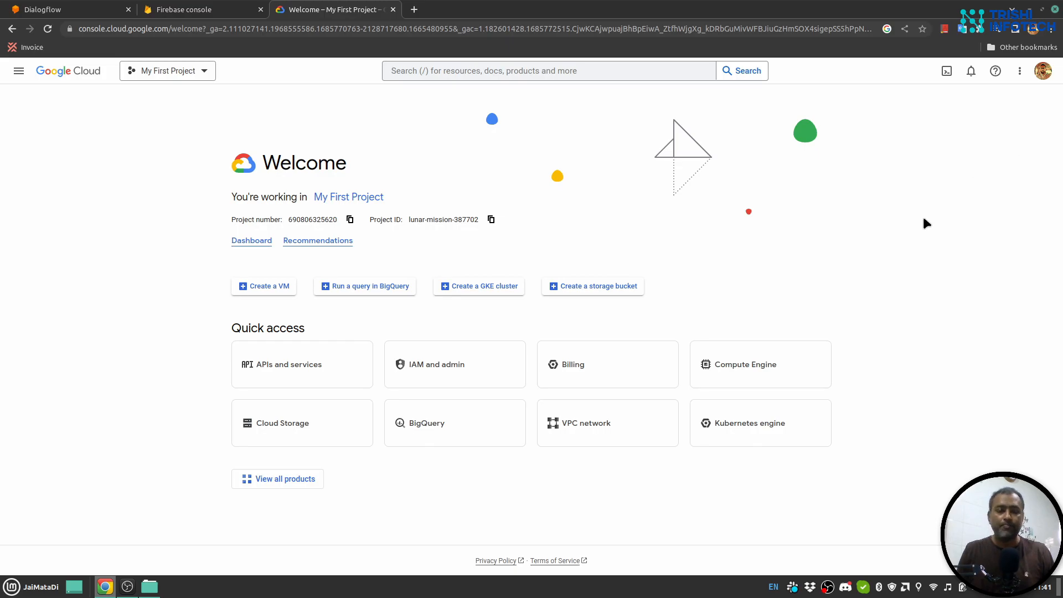
mouse_move(188, 265)
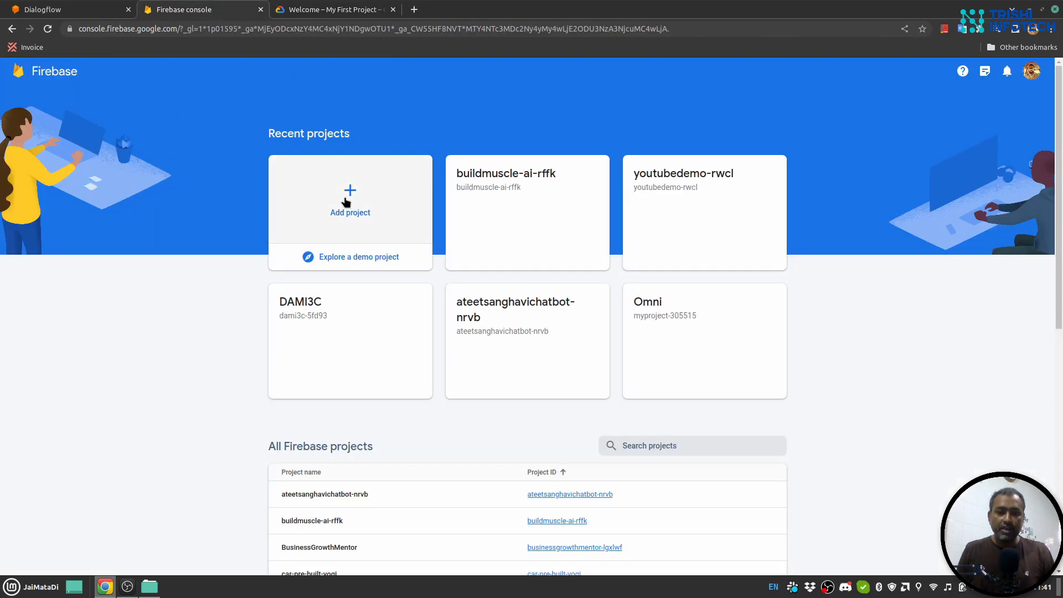
Step: Choose the existing youtube-test-agent-pi9k Google Cloud project to add to Firebase
click(350, 203)
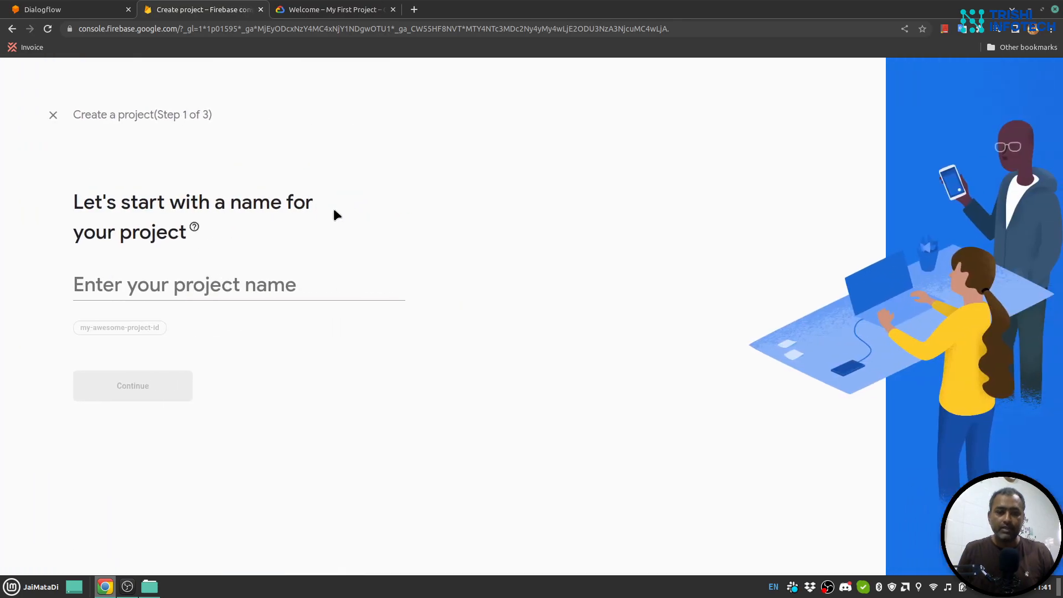
click(238, 284)
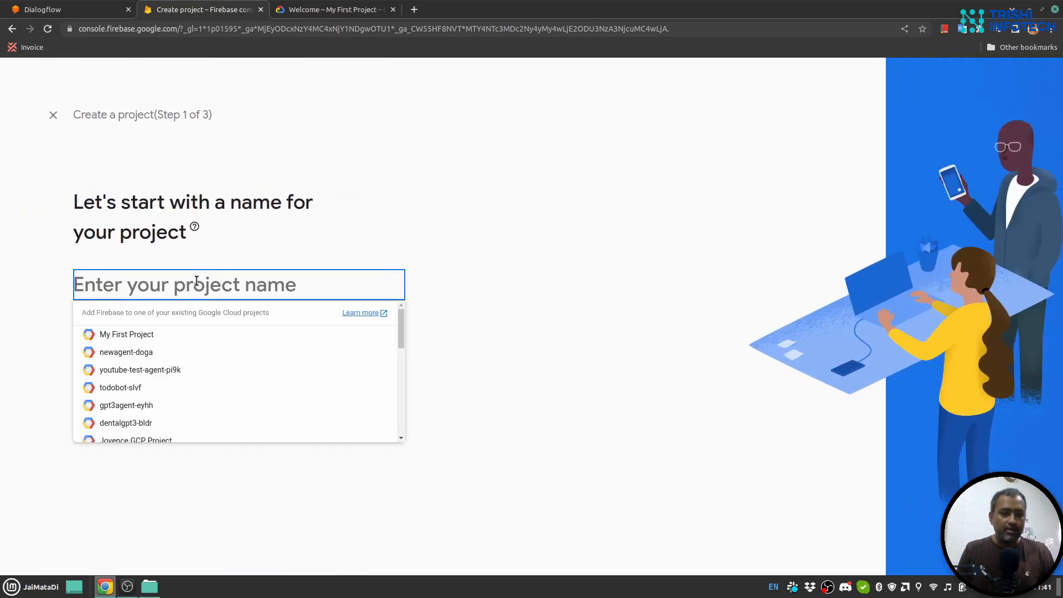
mouse_move(211, 368)
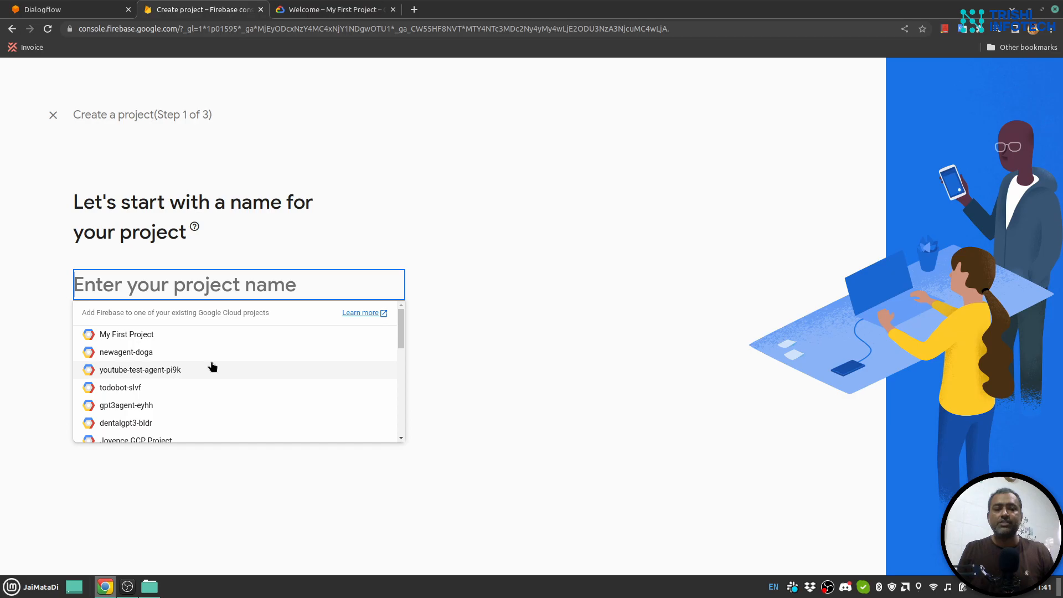
mouse_move(179, 372)
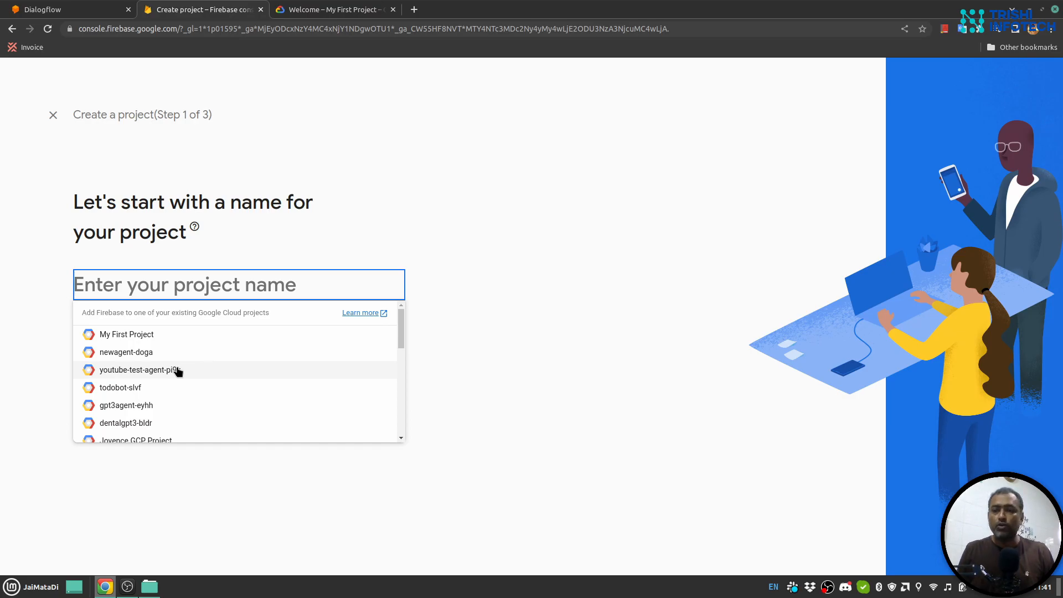
click(140, 370)
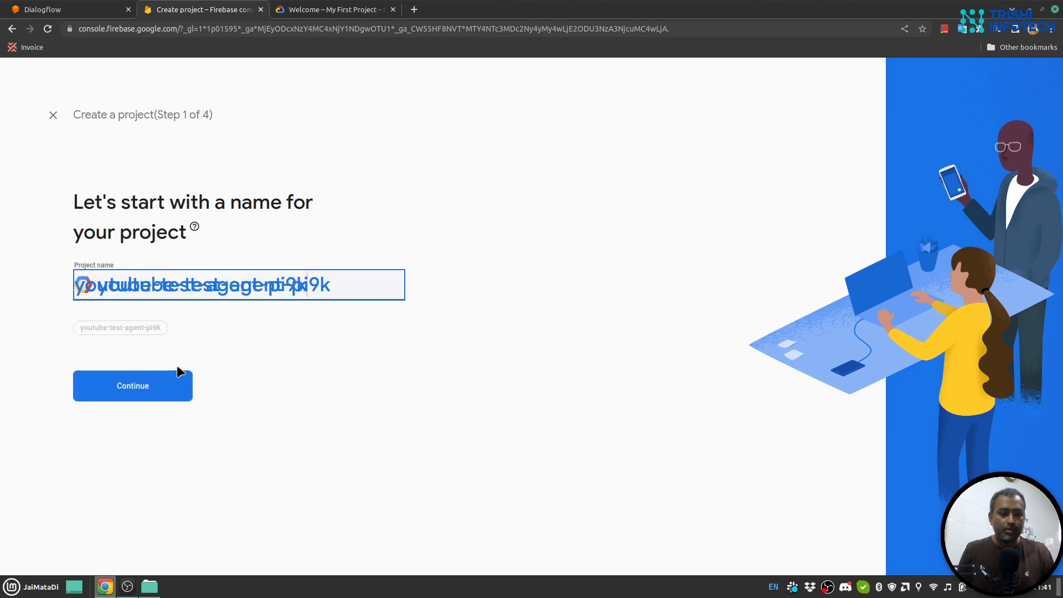
mouse_move(133, 393)
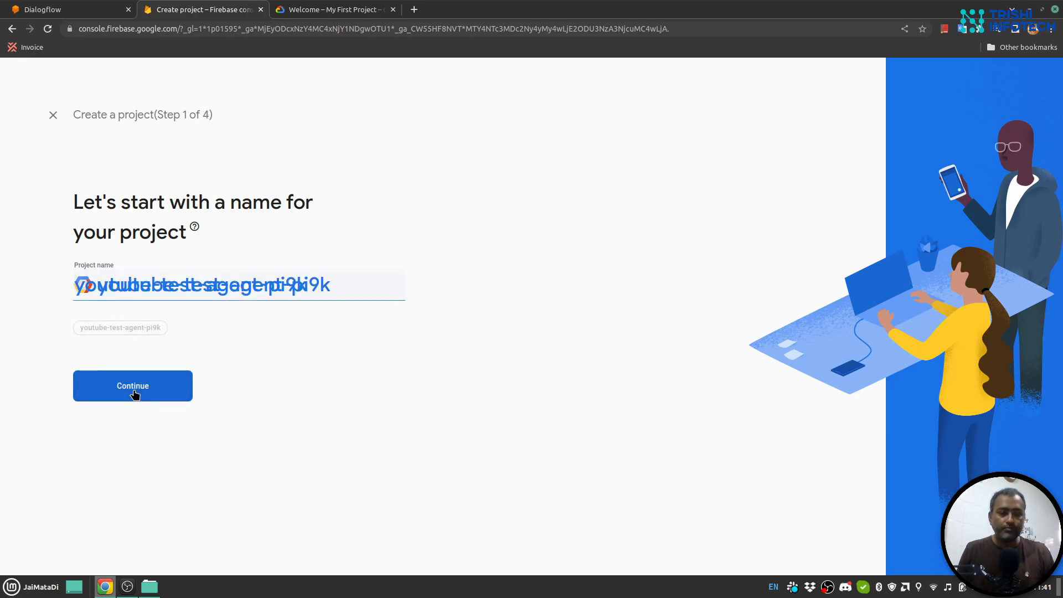
Step: Keep Google Analytics enabled and link the existing Raj Kapadia Analytics account
click(133, 386)
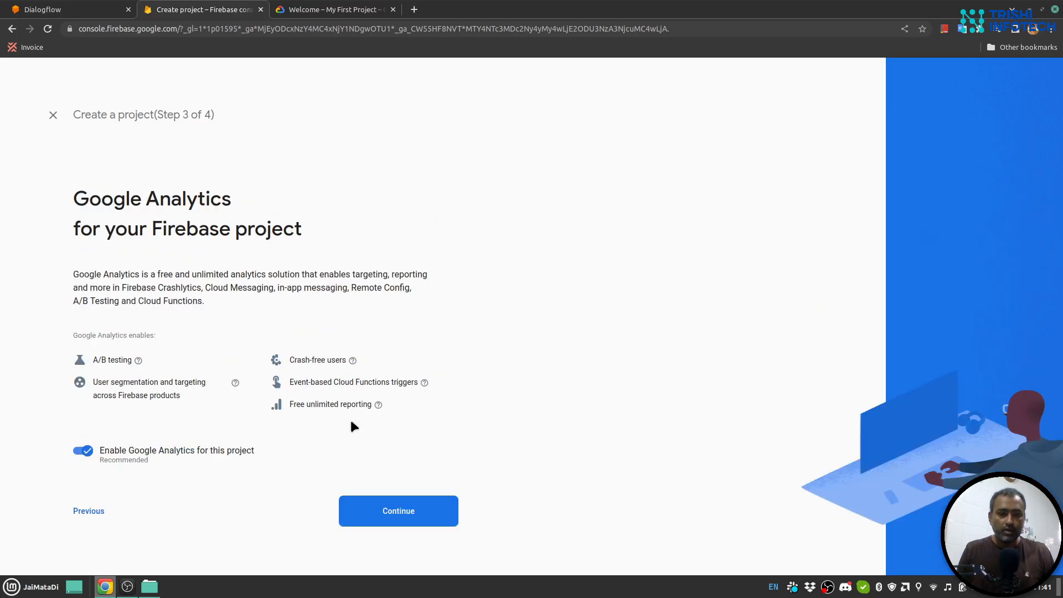
click(398, 510)
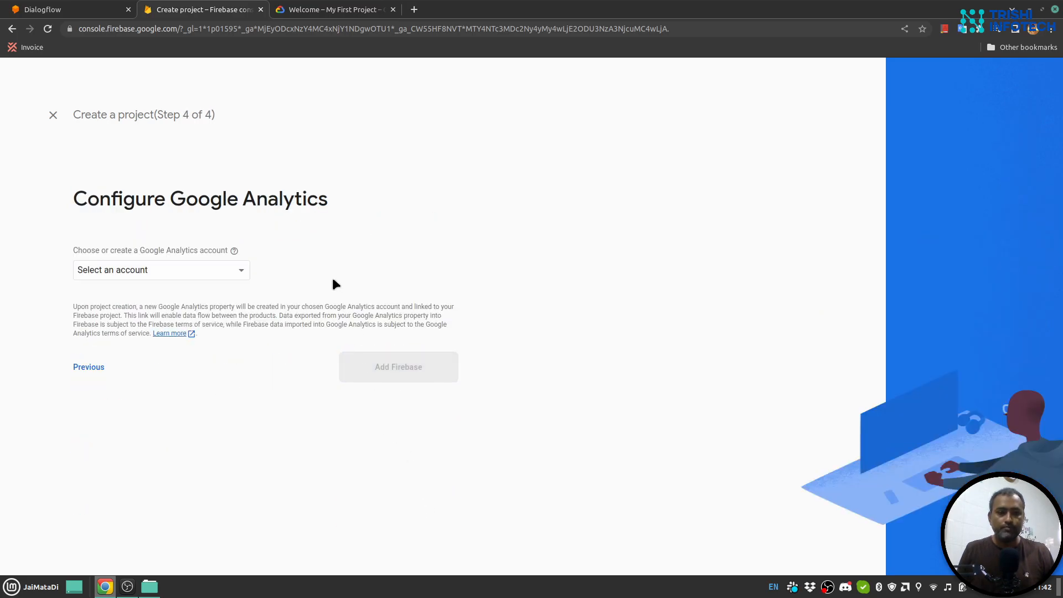
click(160, 269)
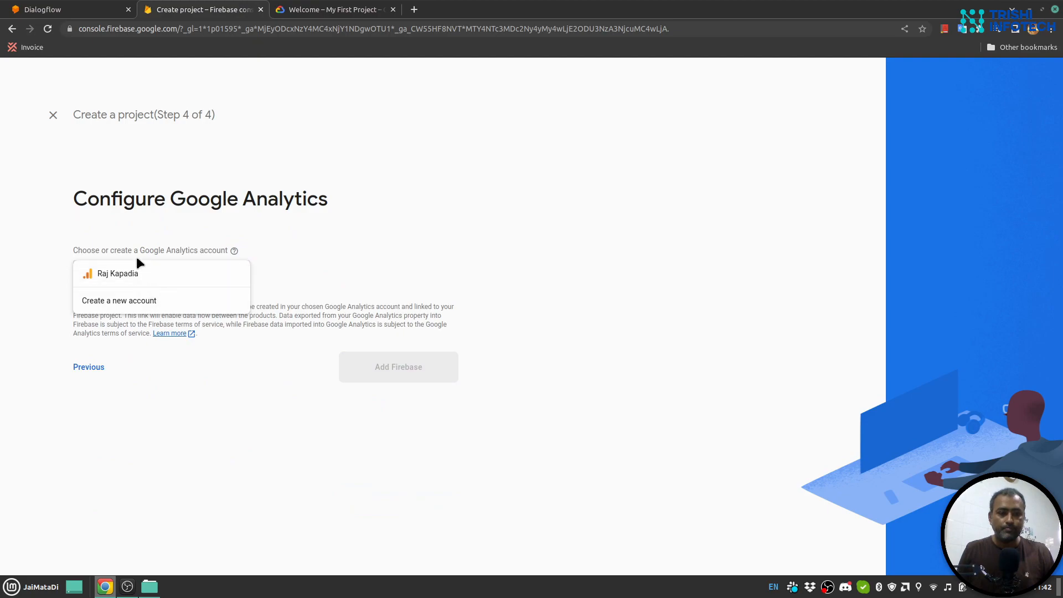
click(118, 273)
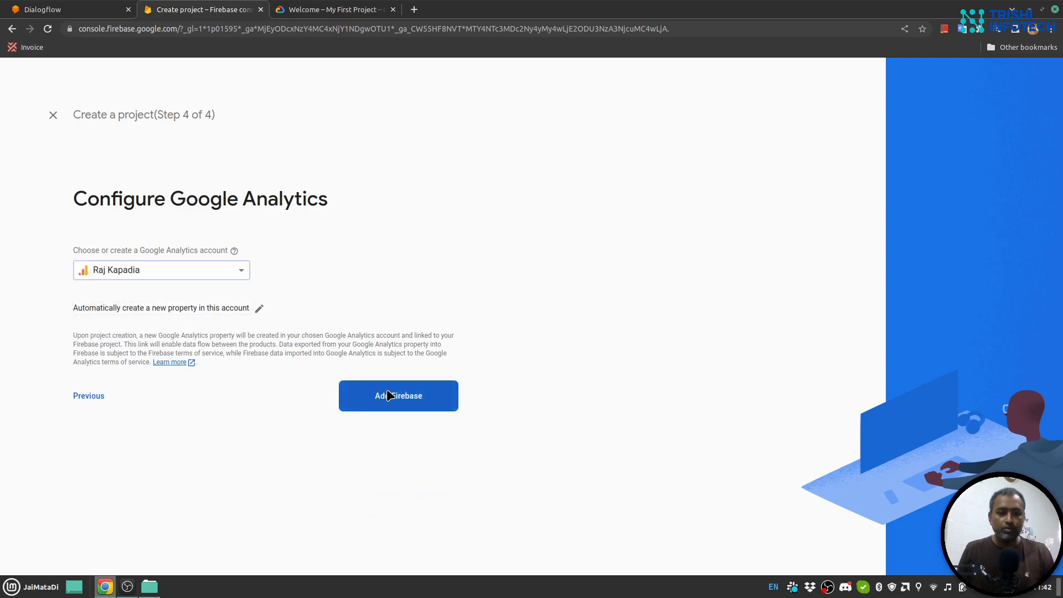
Step: Add Firebase to youtube-test-agent-pi9k and open its Spark-plan Project Overview
click(398, 395)
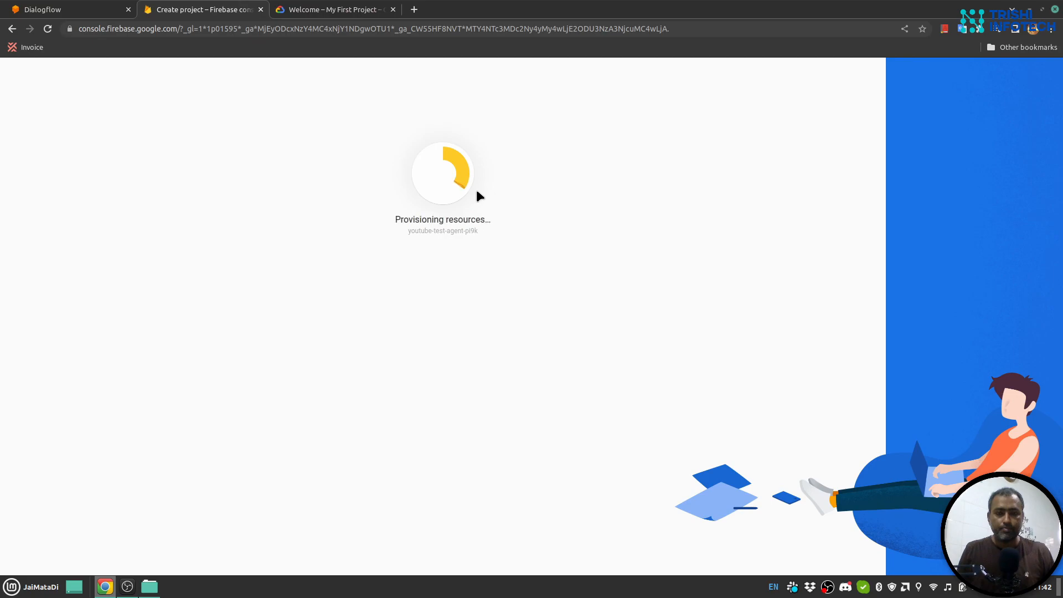
mouse_move(480, 184)
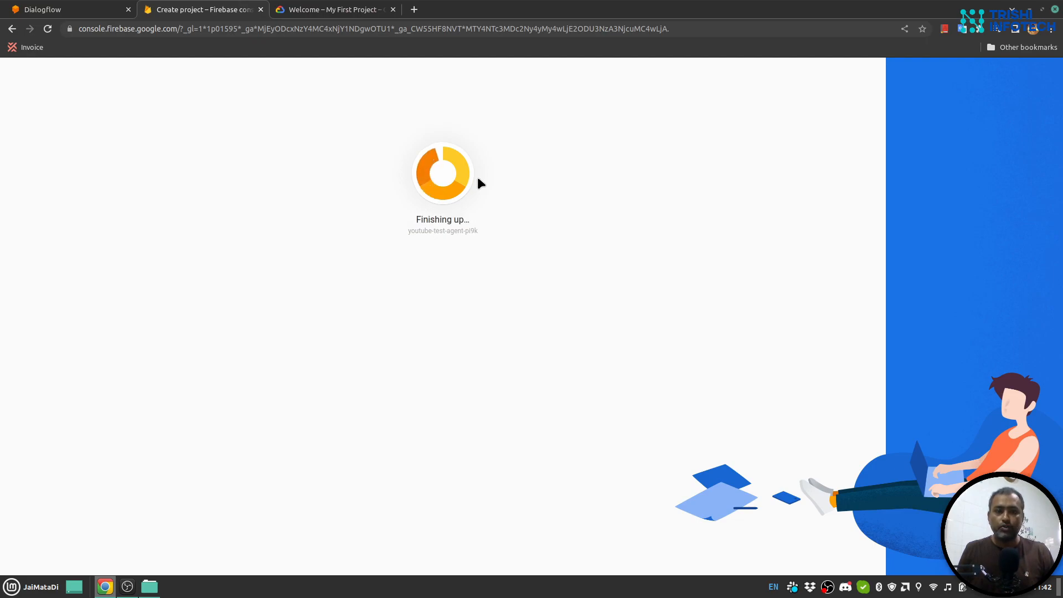
mouse_move(500, 160)
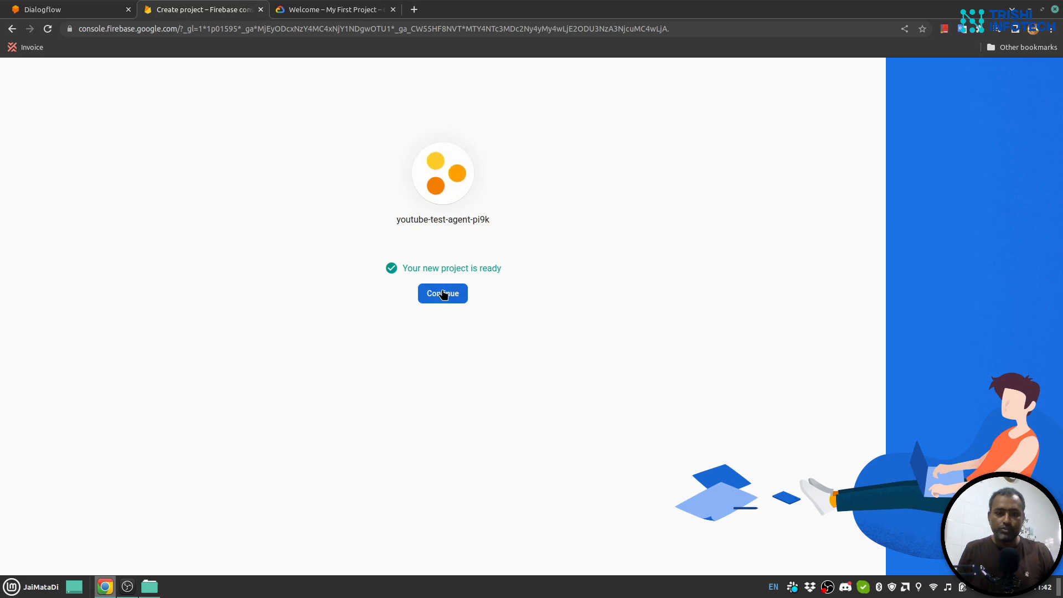
click(441, 293)
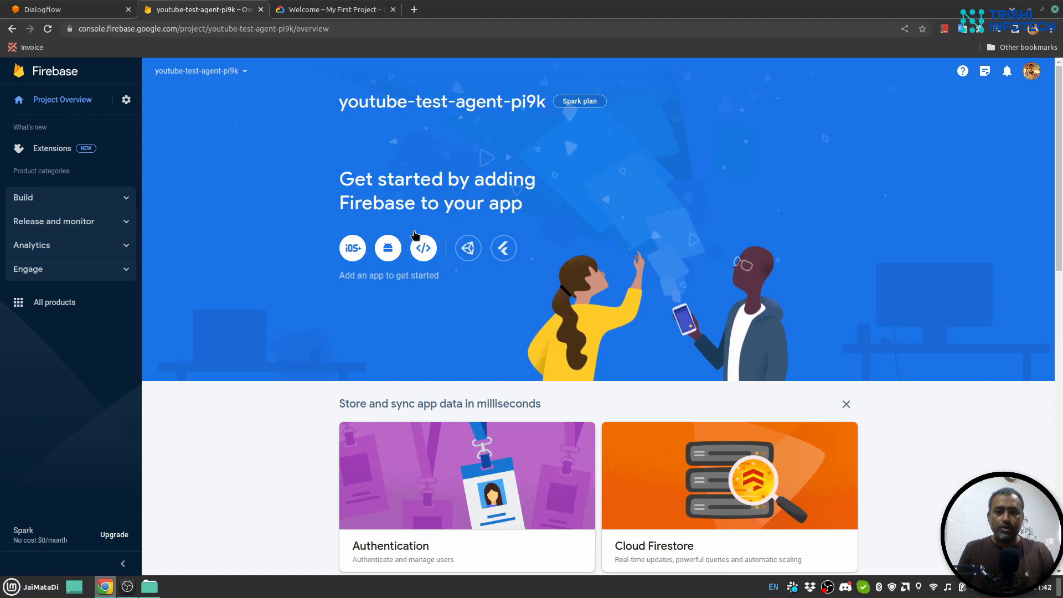
mouse_move(701, 184)
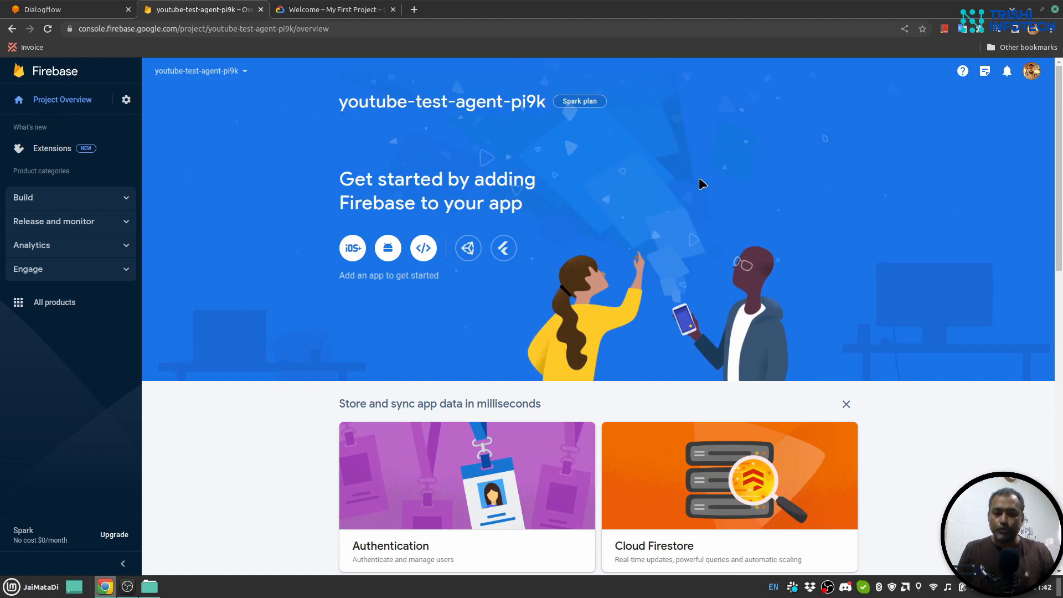
mouse_move(54, 100)
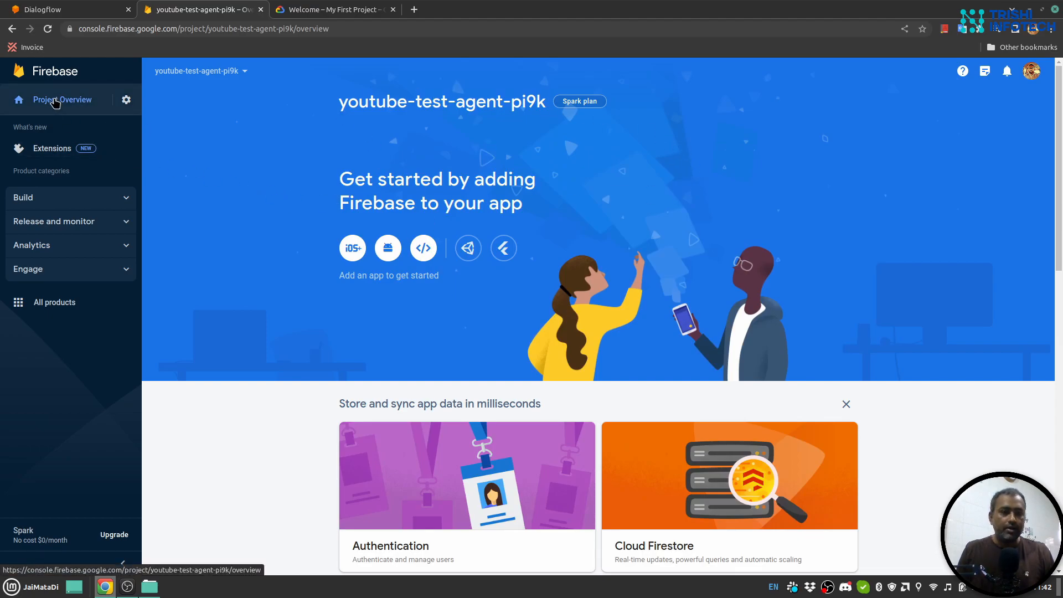
mouse_move(126, 99)
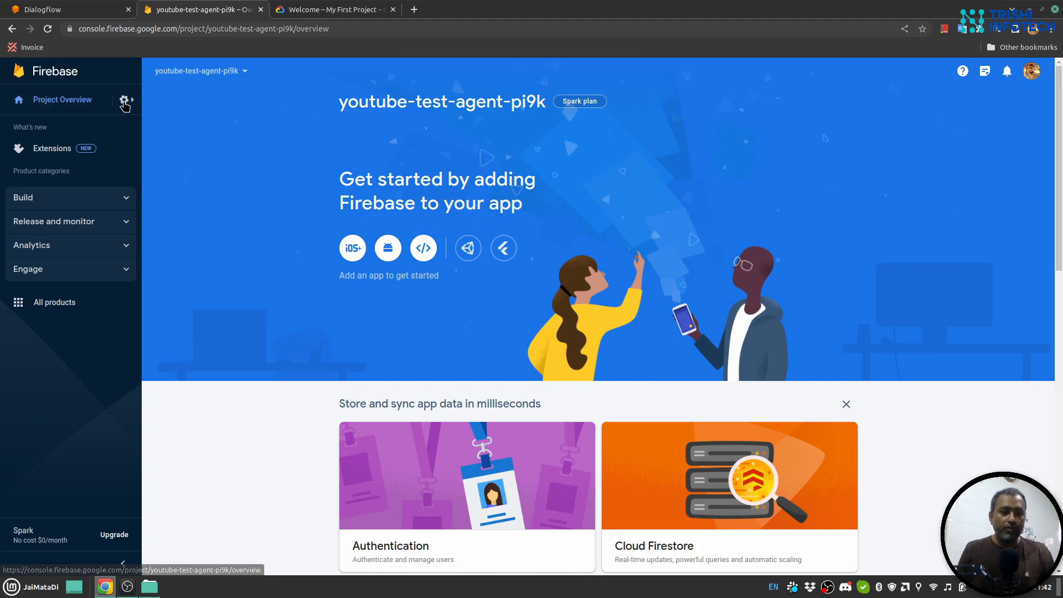
Step: Open Users and permissions from the settings gear and view the Add member role options
click(125, 100)
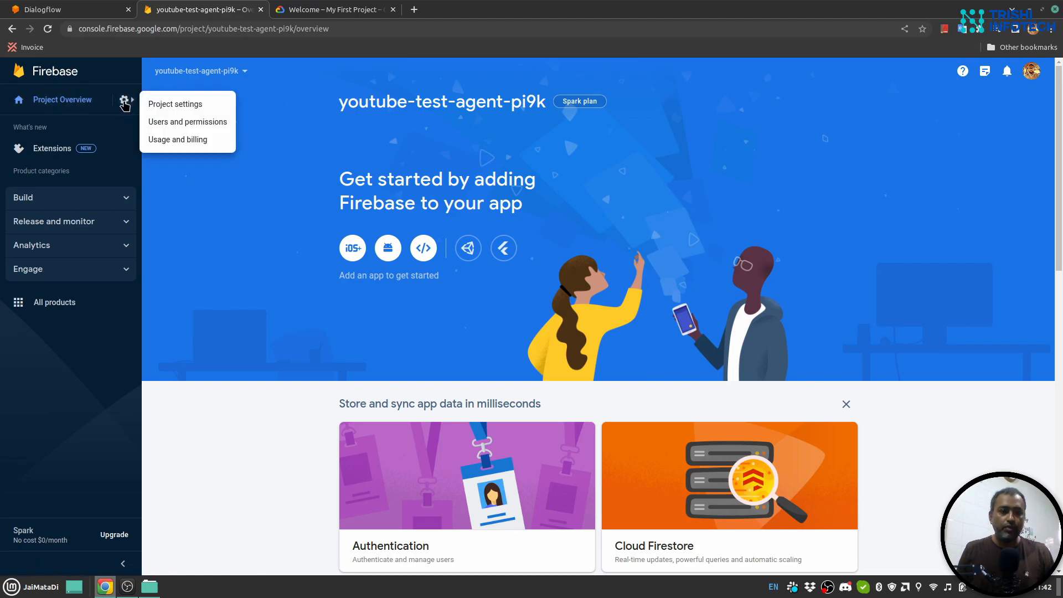
mouse_move(192, 129)
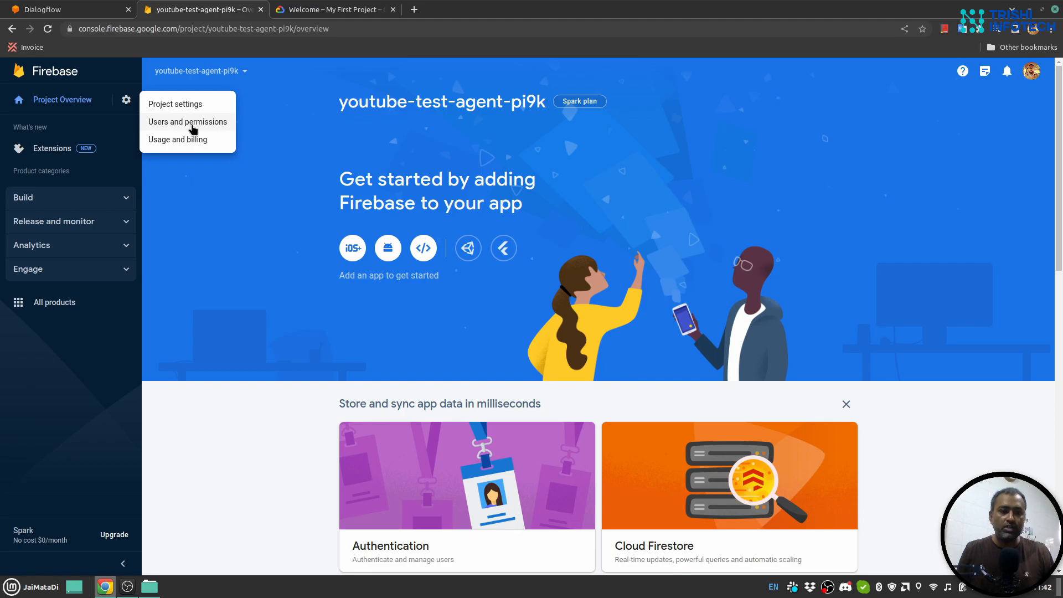
click(187, 121)
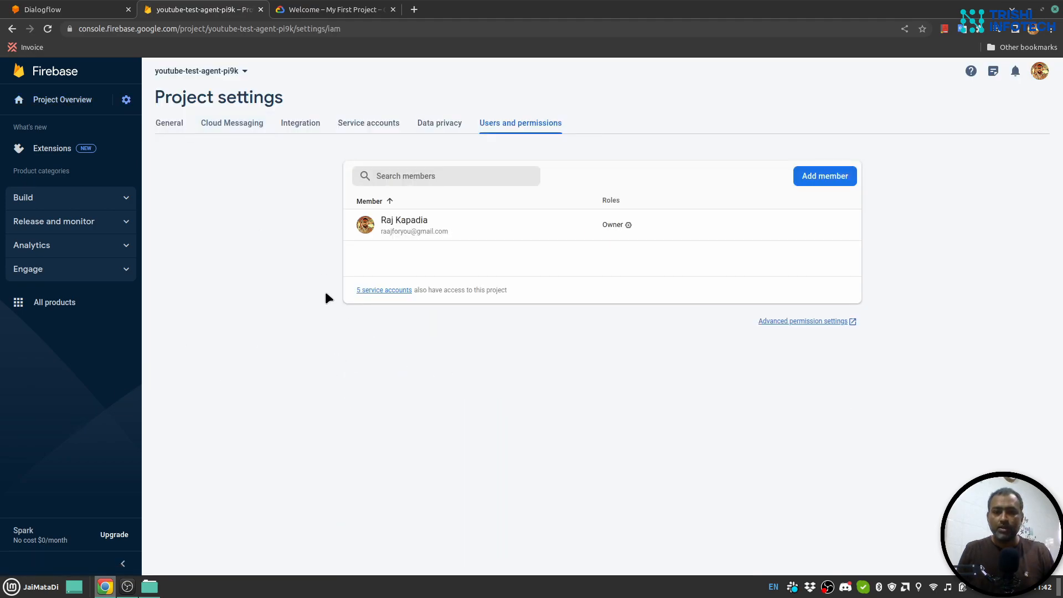
click(824, 175)
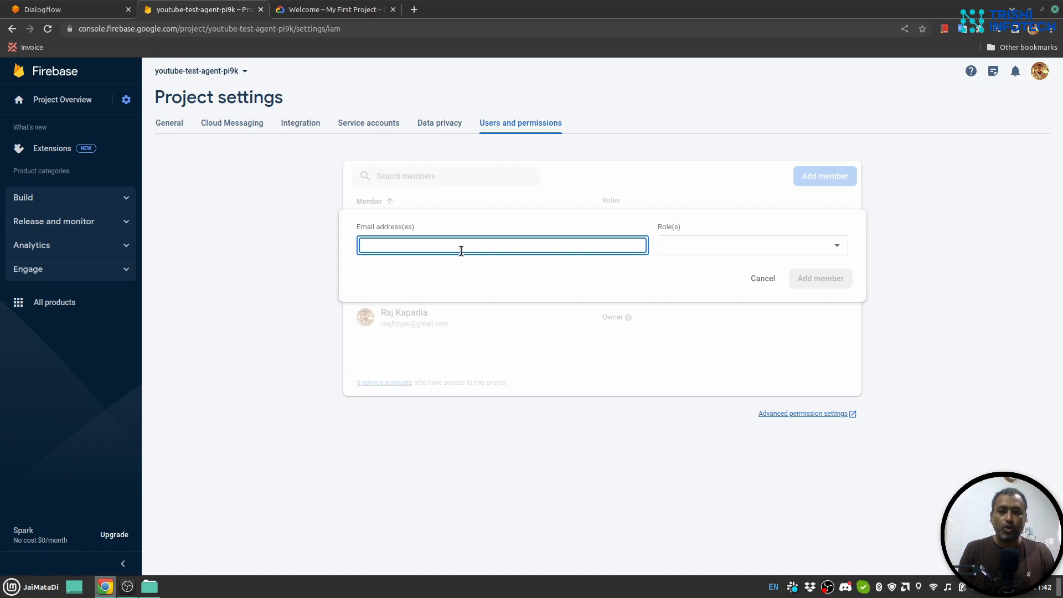
mouse_move(716, 263)
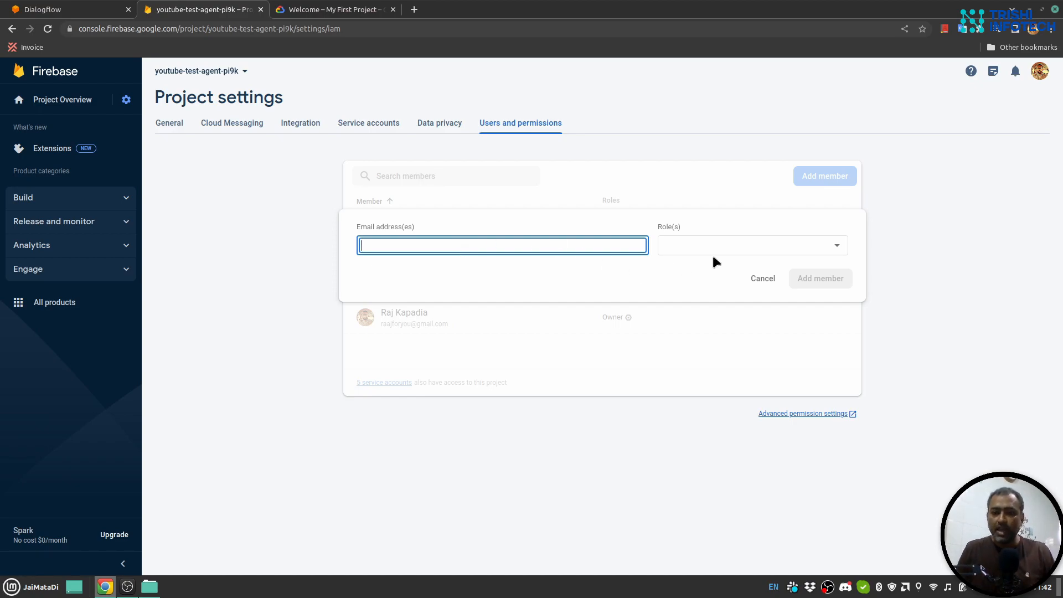
click(751, 244)
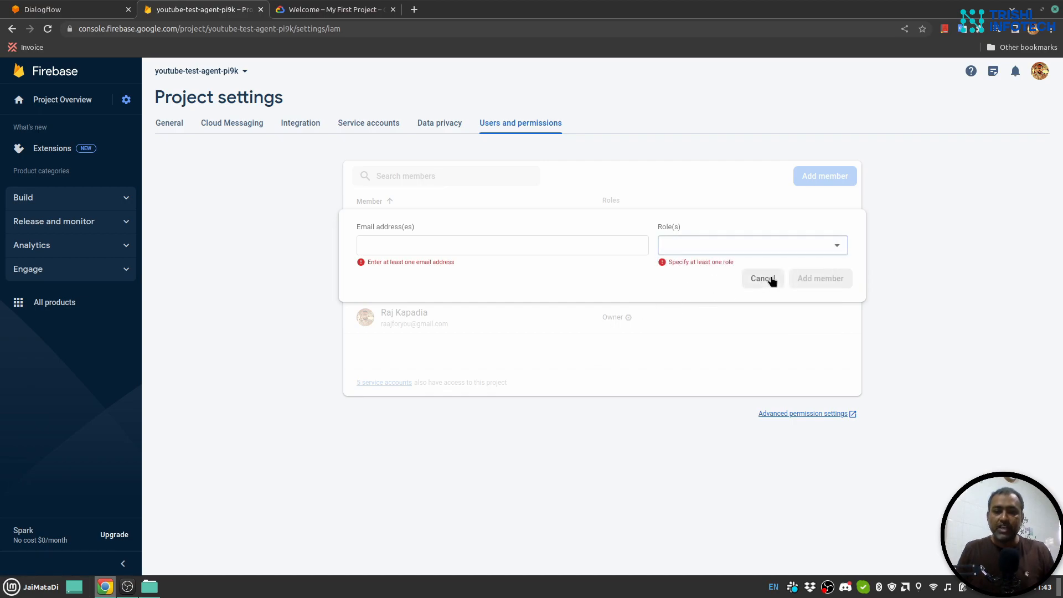
click(762, 278)
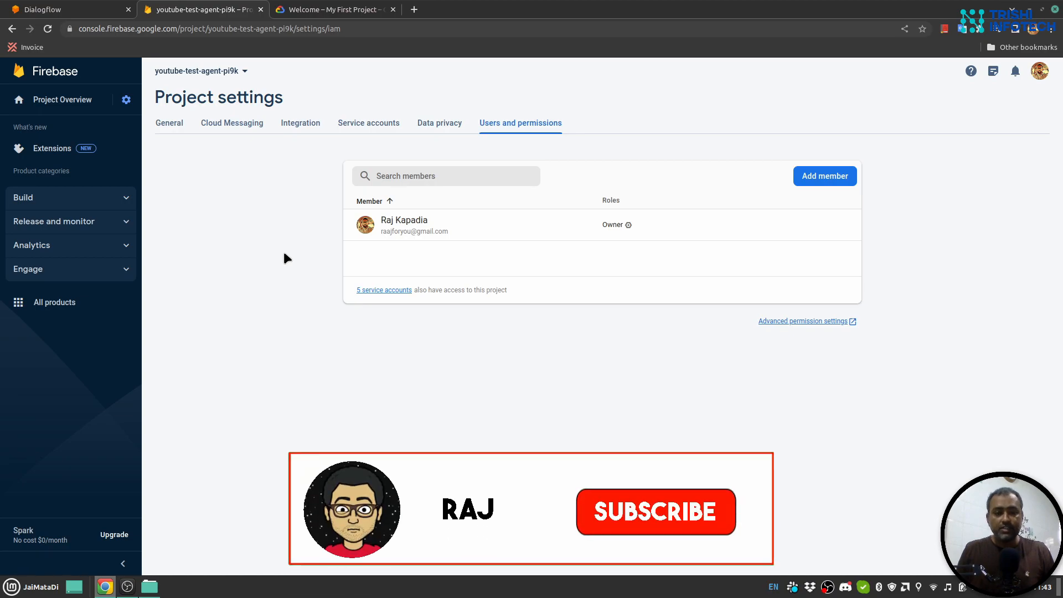
click(654, 511)
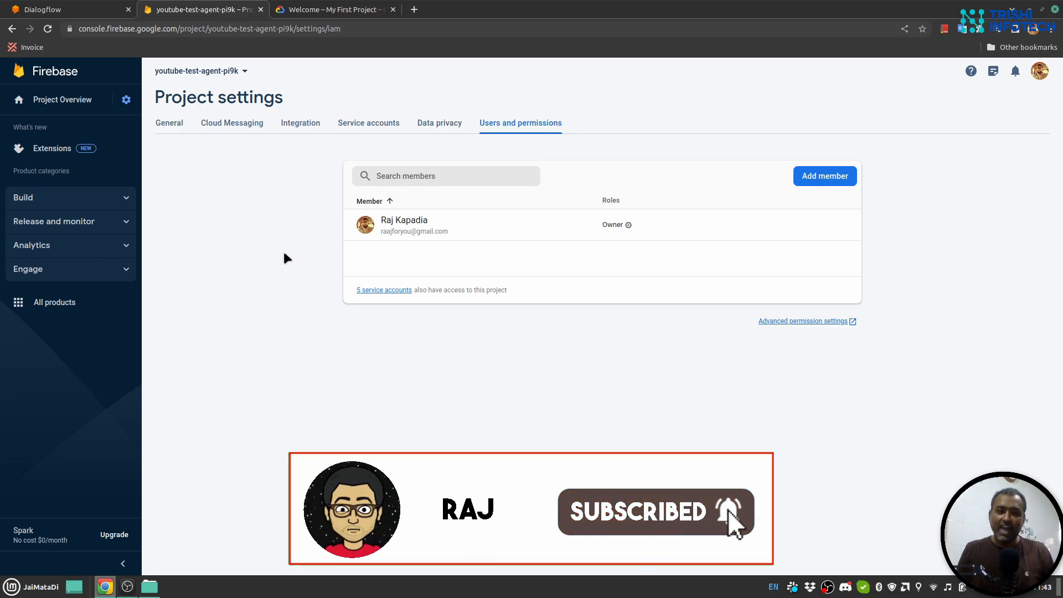